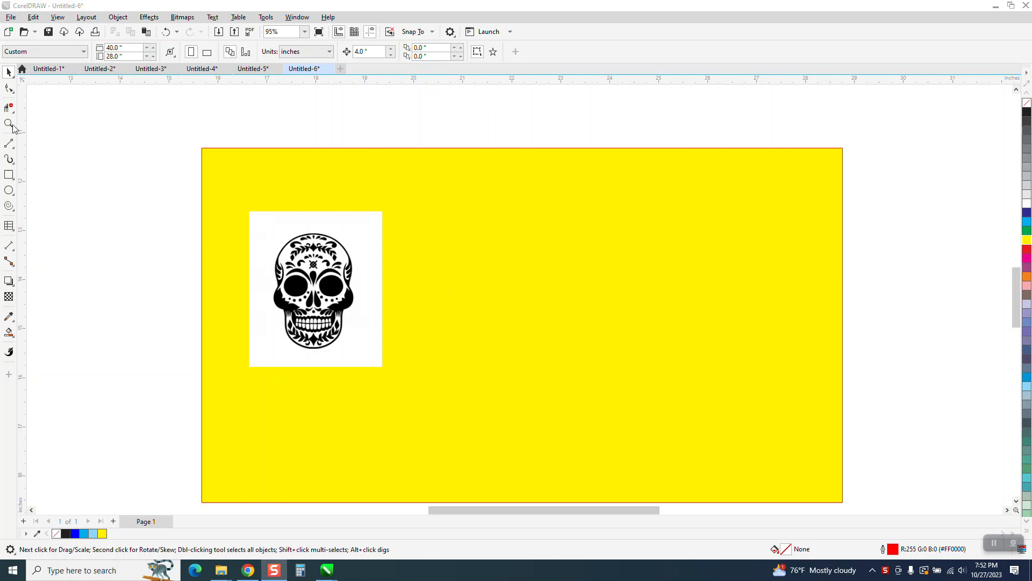
# Step: Zoom in on the skull bitmap and duplicate it below the original
pyautogui.click(9, 124)
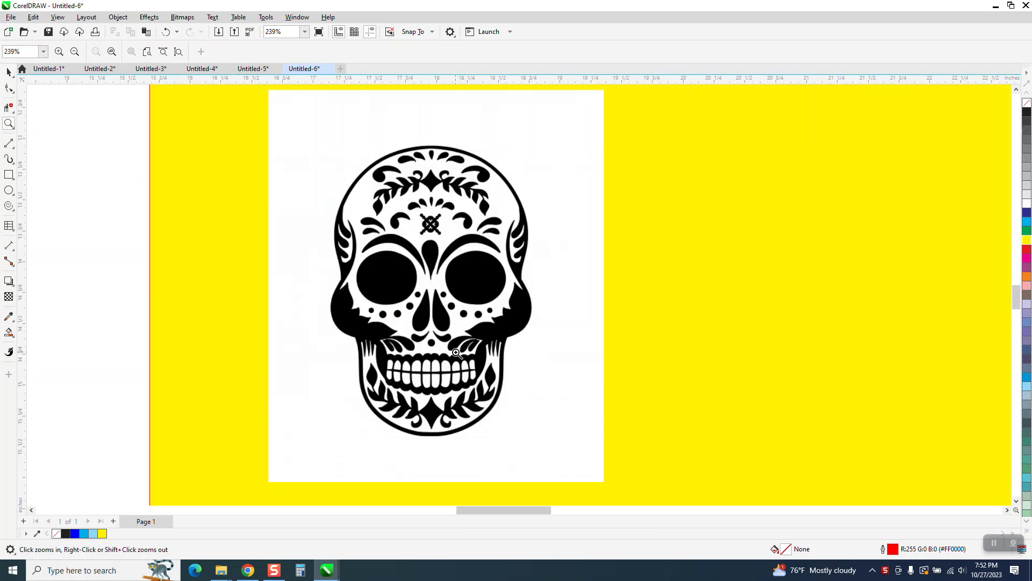
pyautogui.moveTo(434, 221)
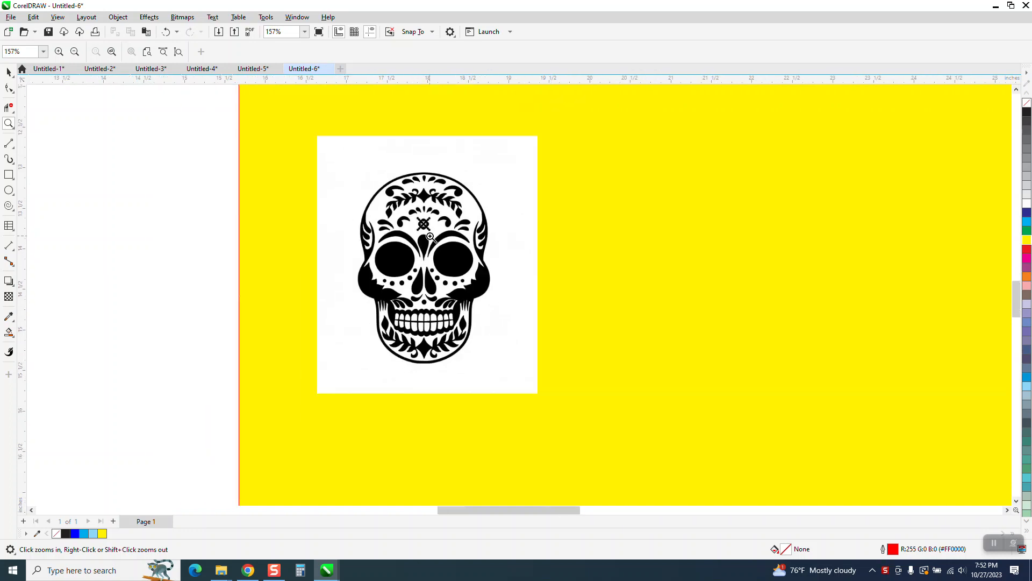
pyautogui.moveTo(427, 324)
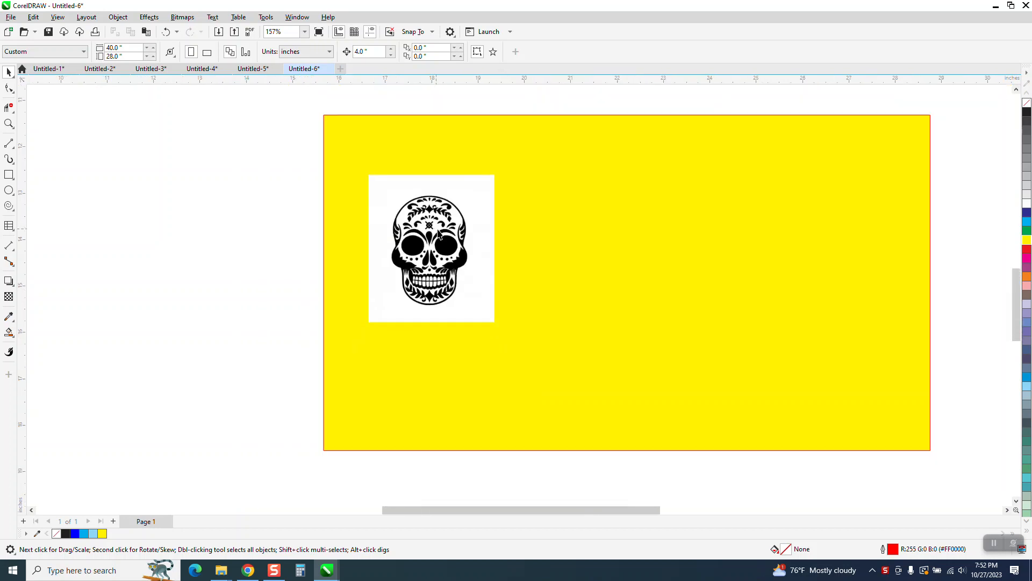
pyautogui.click(431, 249)
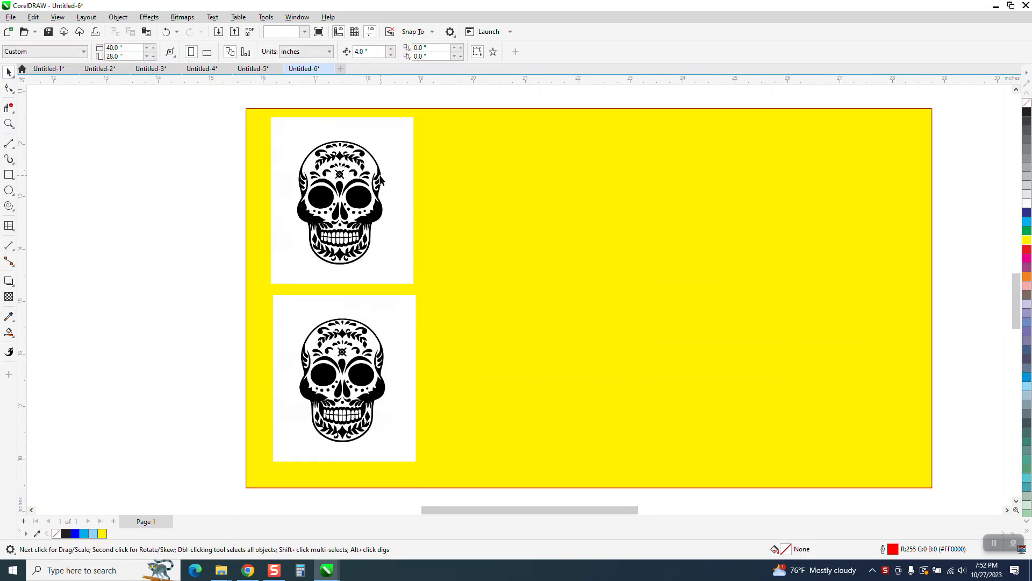
# Step: Outline-trace the upper skull bitmap with the Clipart preset, removing the background automatically
pyautogui.click(341, 200)
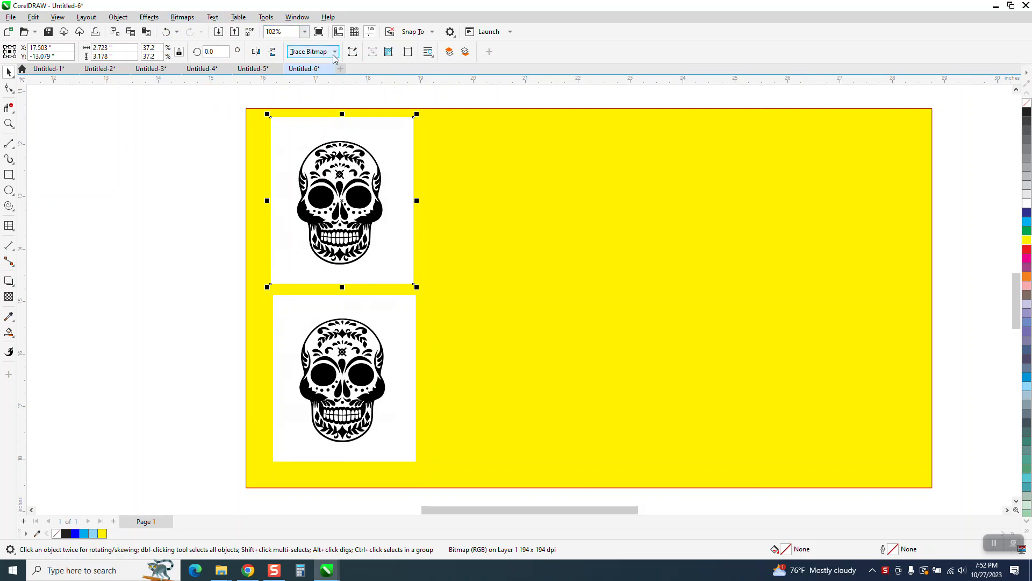
pyautogui.click(308, 51)
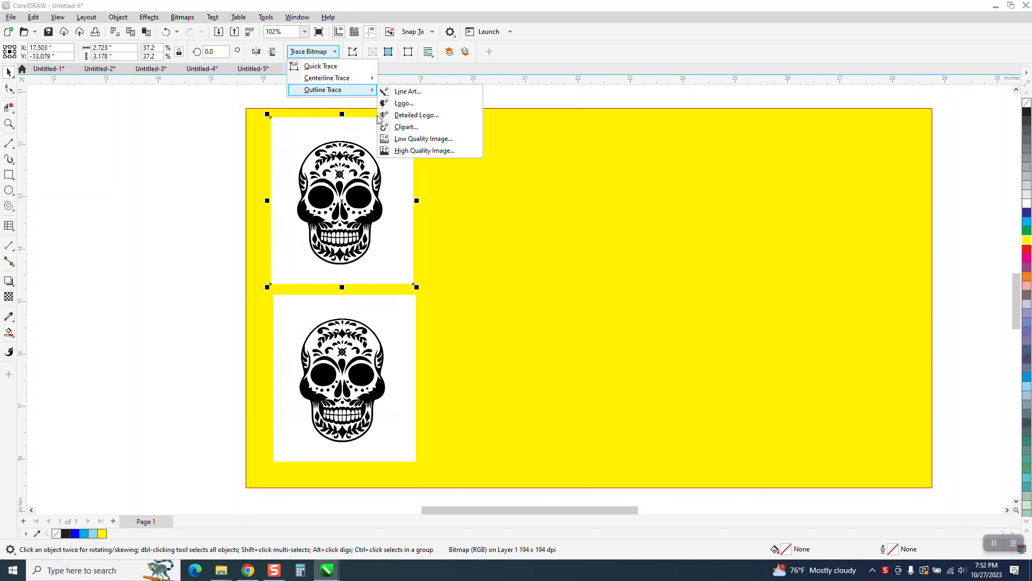
pyautogui.click(406, 126)
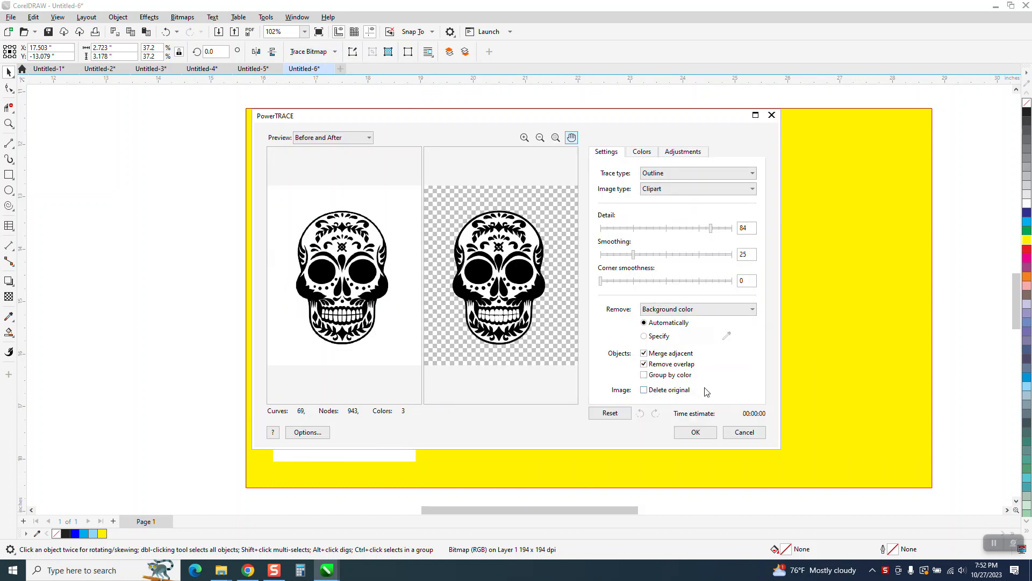
pyautogui.click(695, 432)
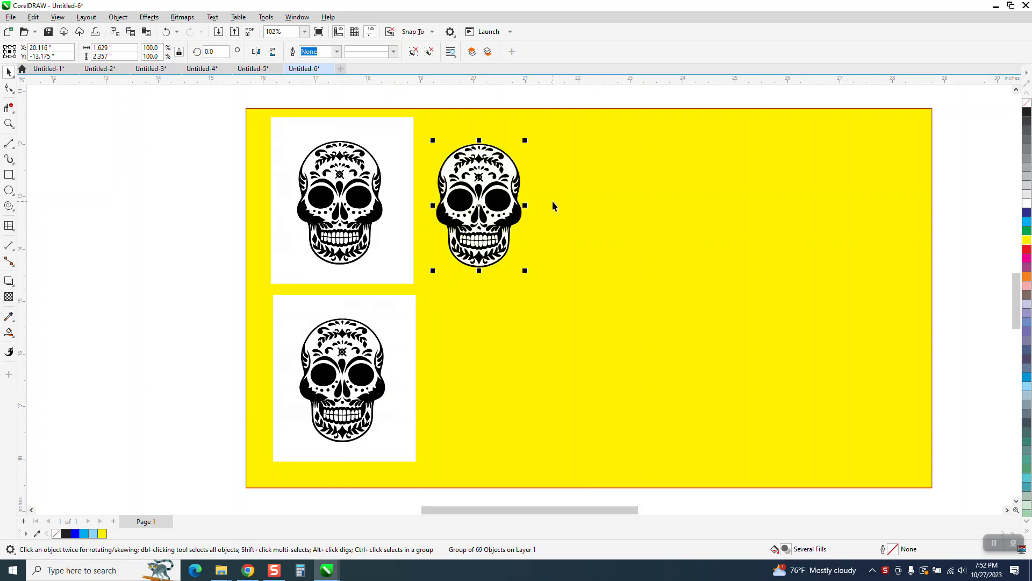
# Step: Ungroup all pieces of the first traced skull and zoom back to the whole page
pyautogui.click(117, 16)
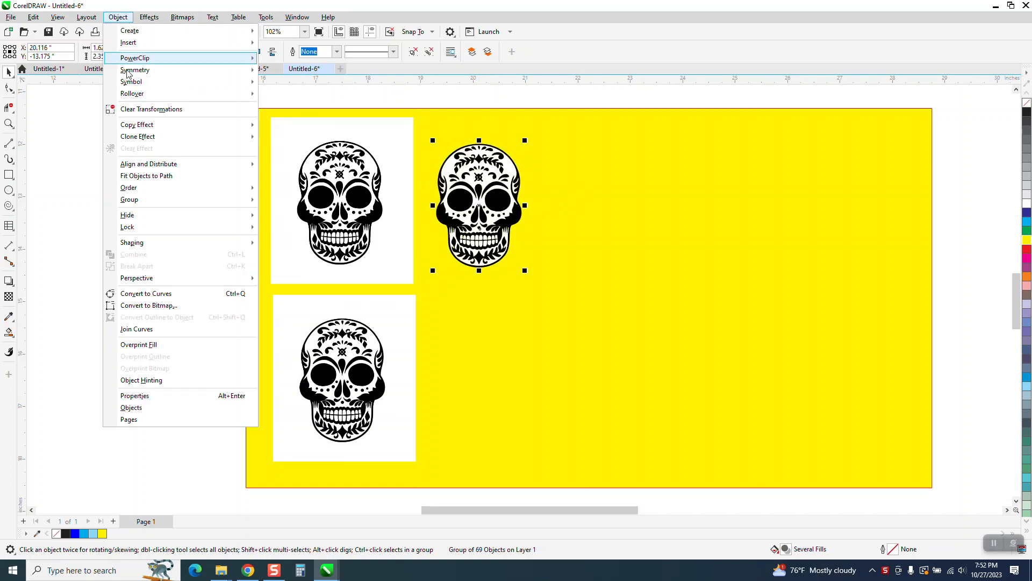
pyautogui.click(156, 200)
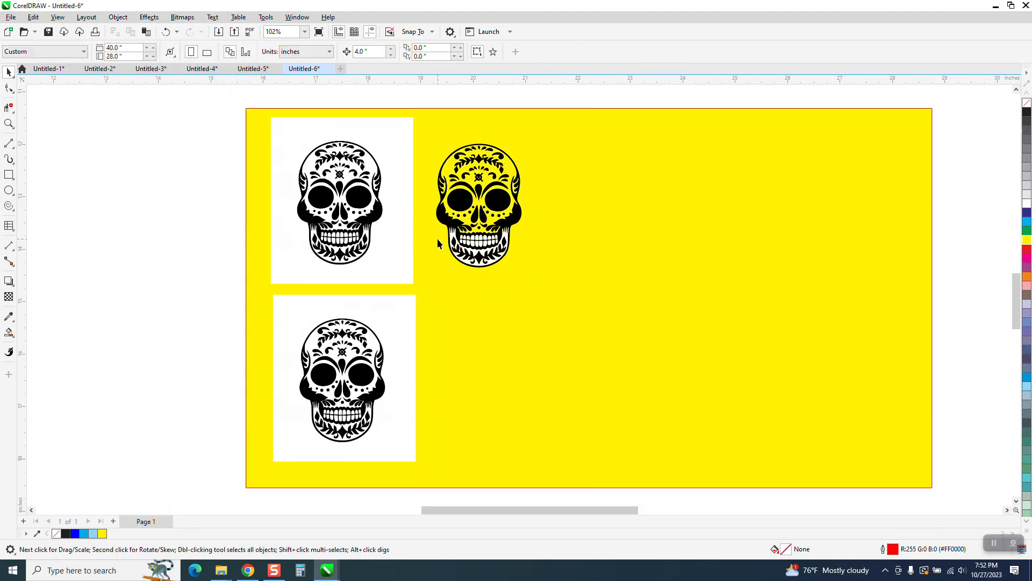
pyautogui.click(9, 123)
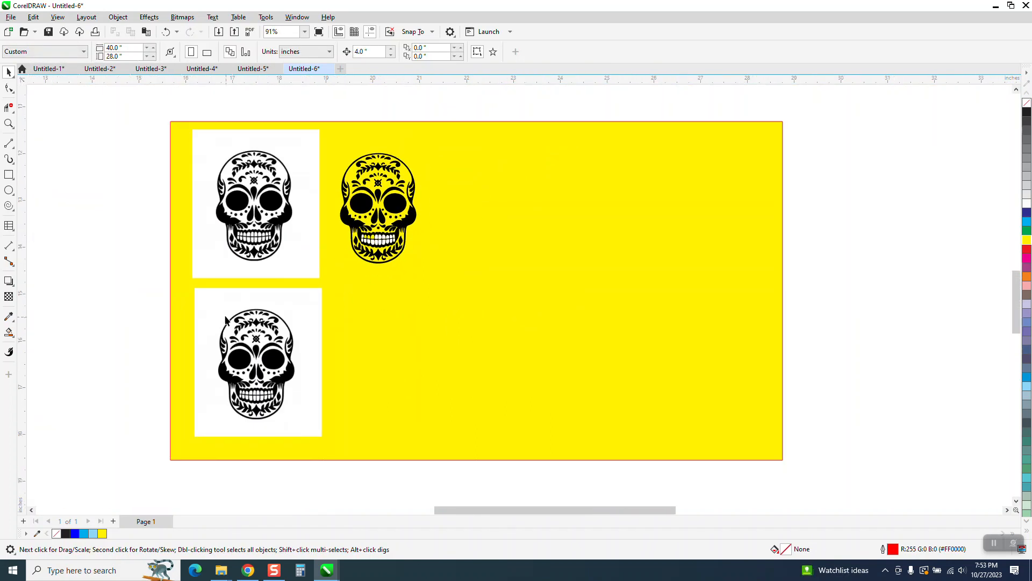
# Step: Outline-trace the lower skull bitmap with Group by color enabled in PowerTRACE
pyautogui.click(257, 363)
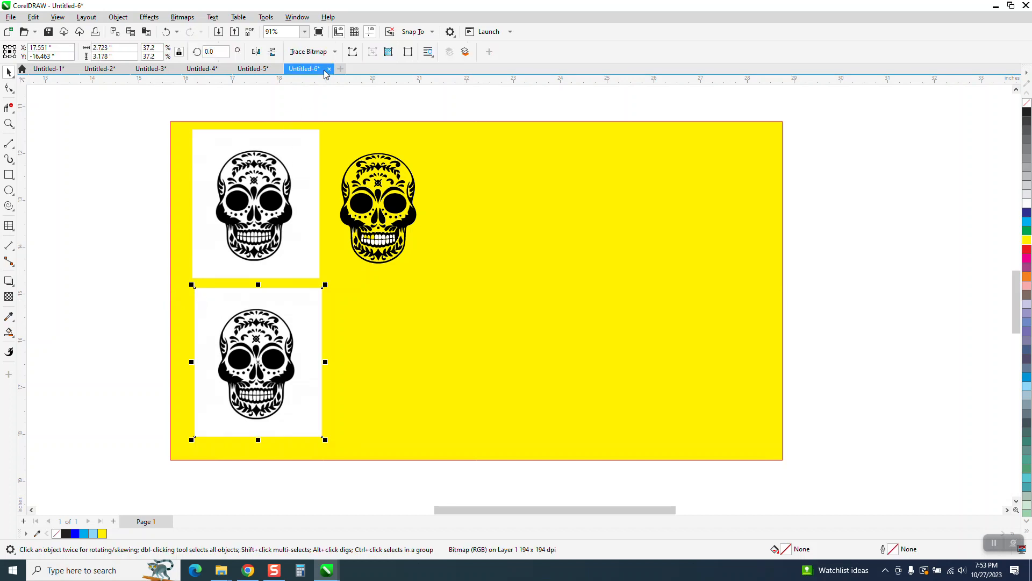
pyautogui.click(334, 52)
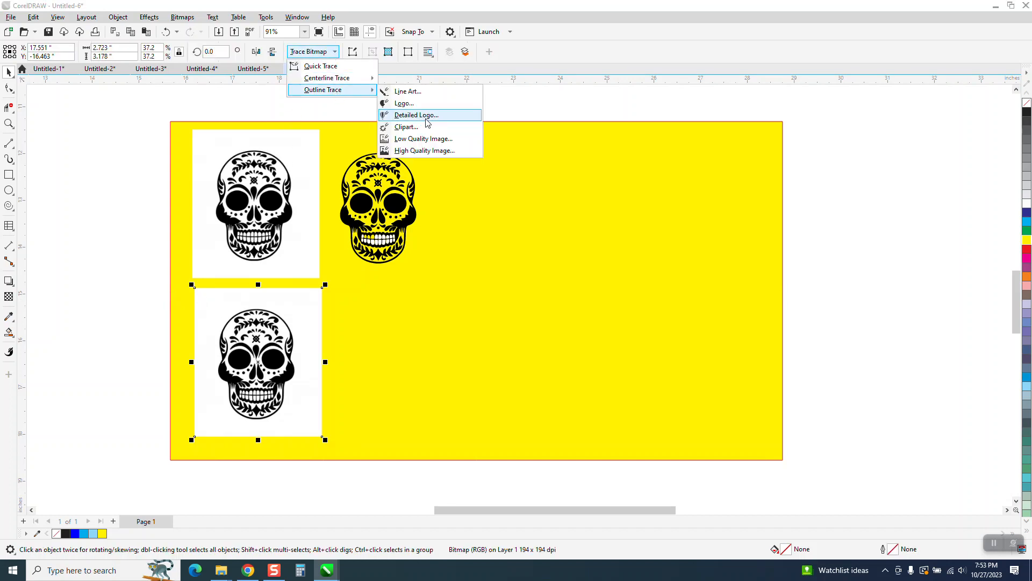
pyautogui.click(415, 115)
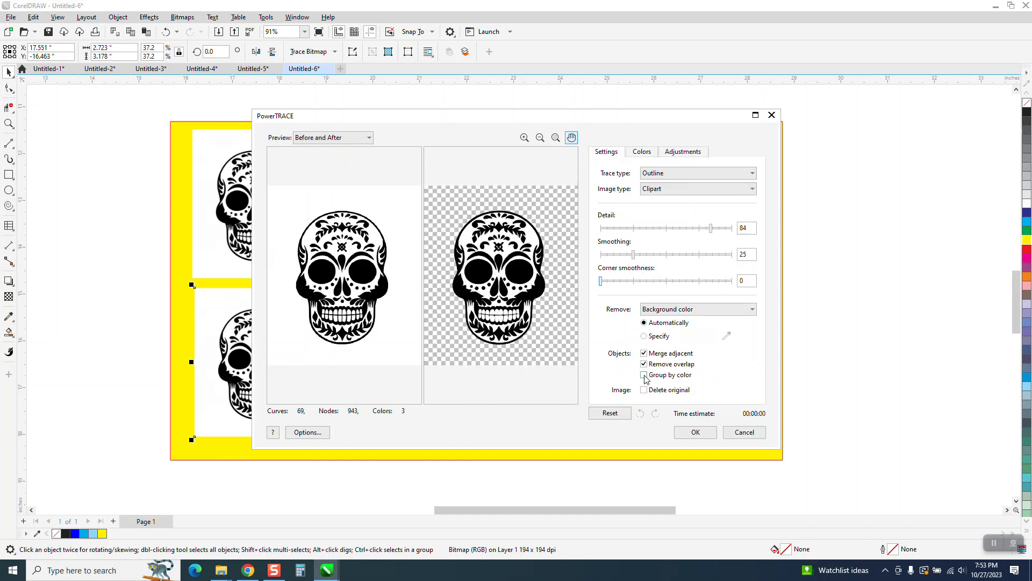
pyautogui.click(643, 374)
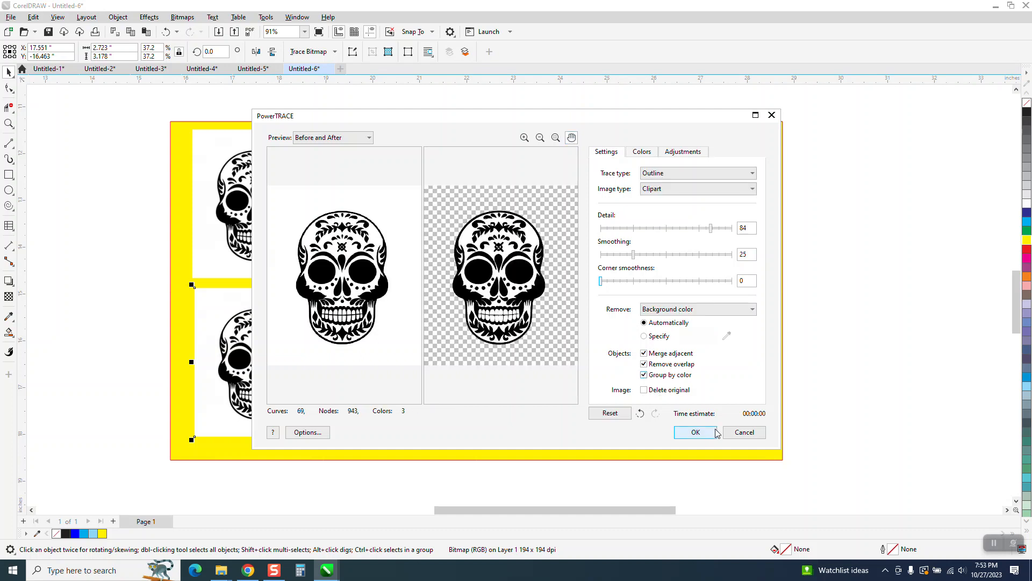
pyautogui.click(695, 431)
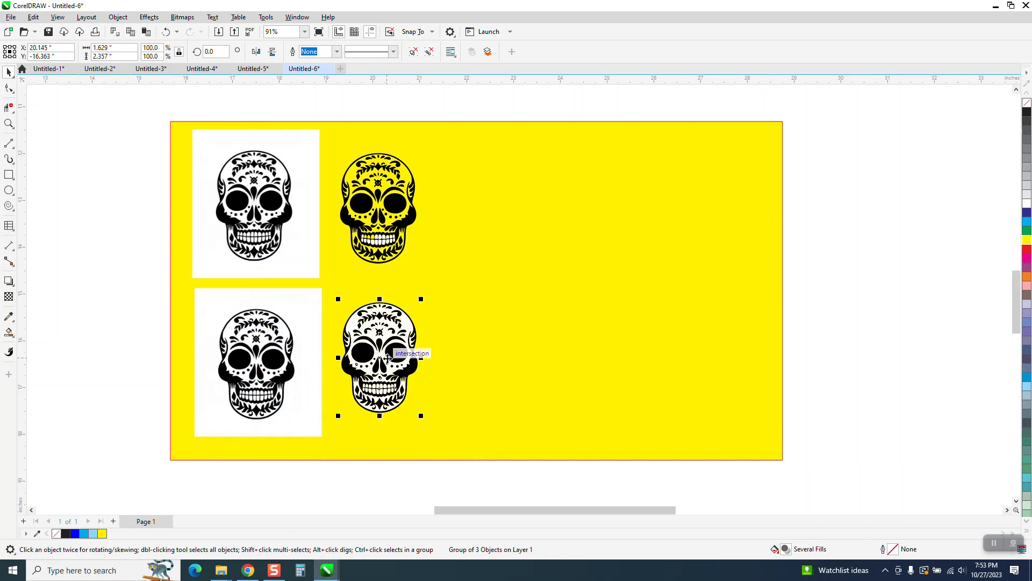
# Step: Ungroup the lower traced skull via Object > Group and zoom in on it
pyautogui.click(118, 17)
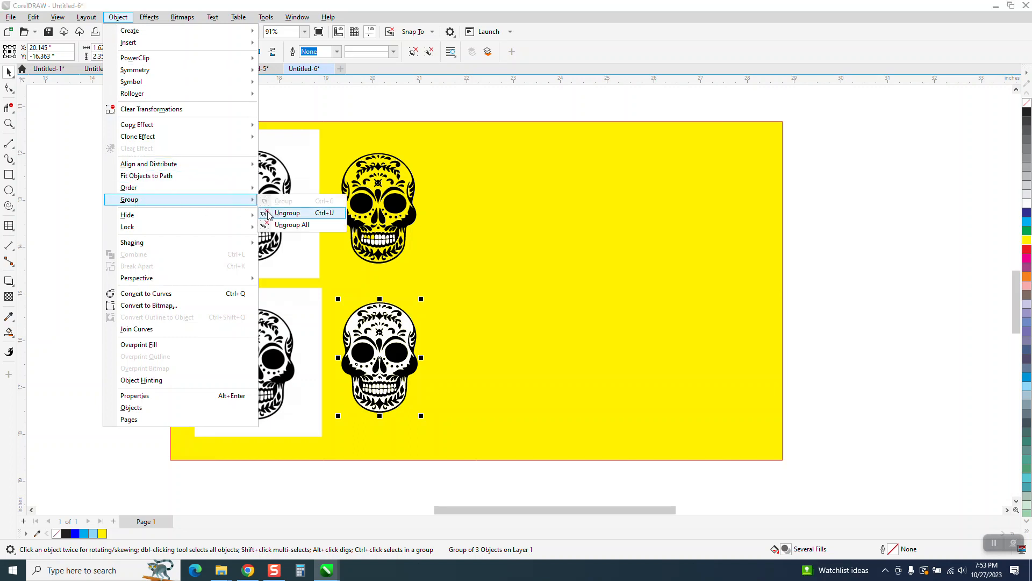
pyautogui.click(287, 213)
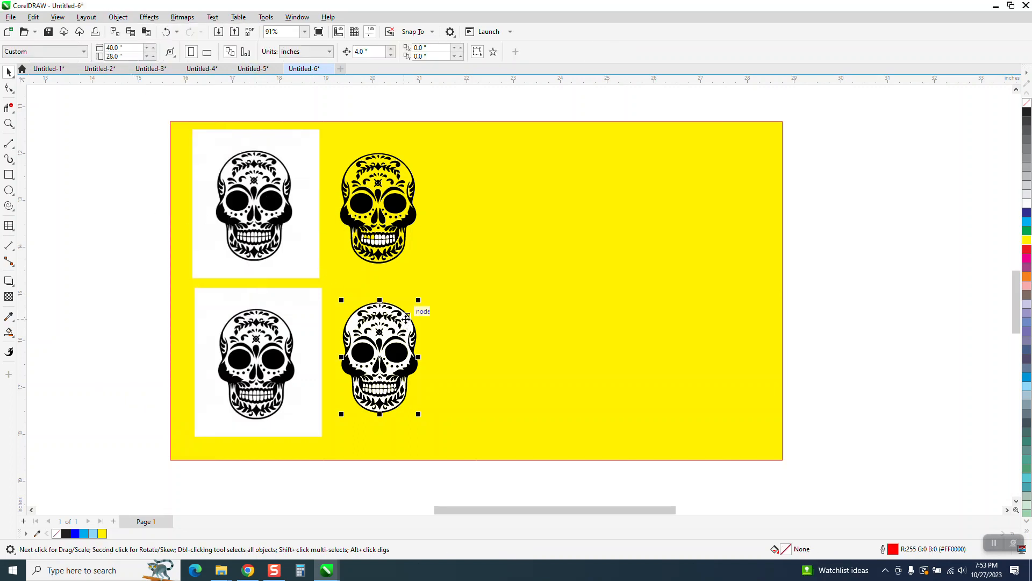
pyautogui.click(170, 262)
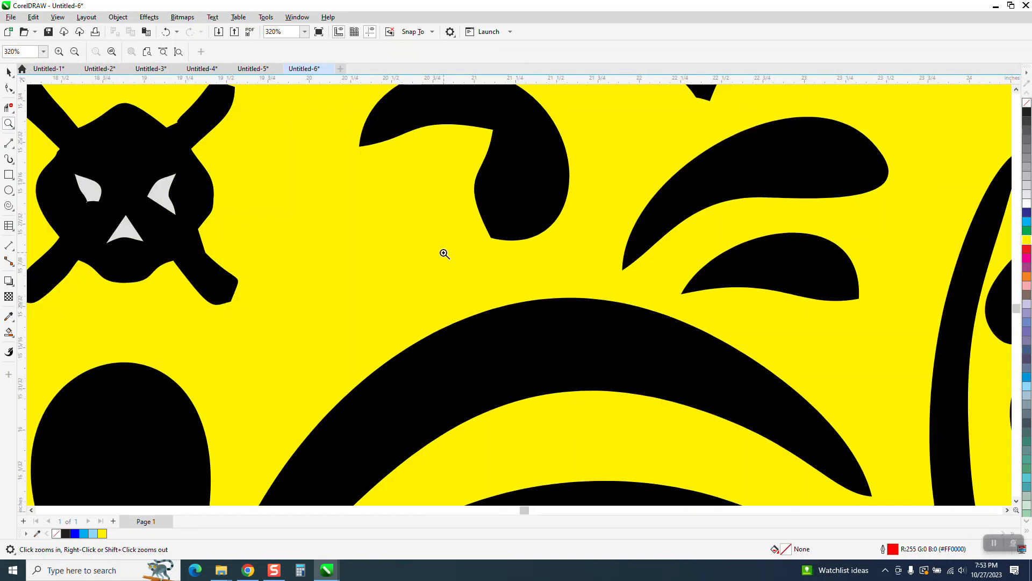
pyautogui.click(444, 254)
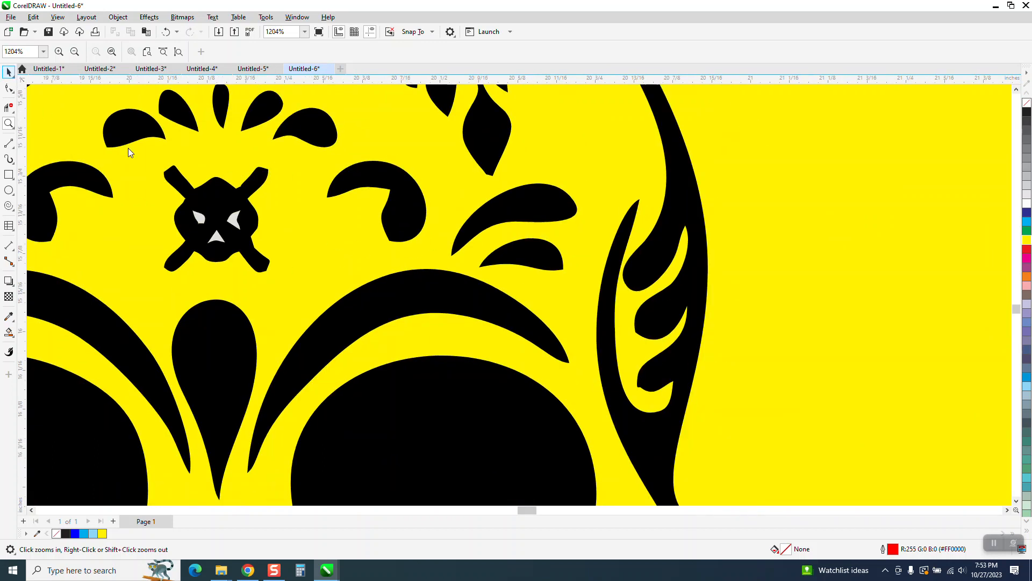
pyautogui.click(217, 224)
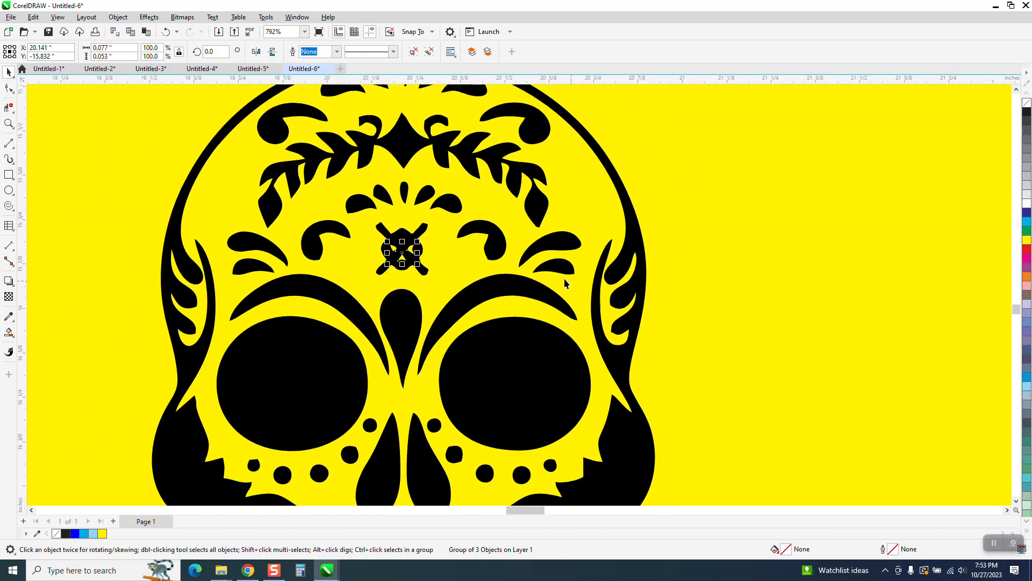
pyautogui.scroll(-3)
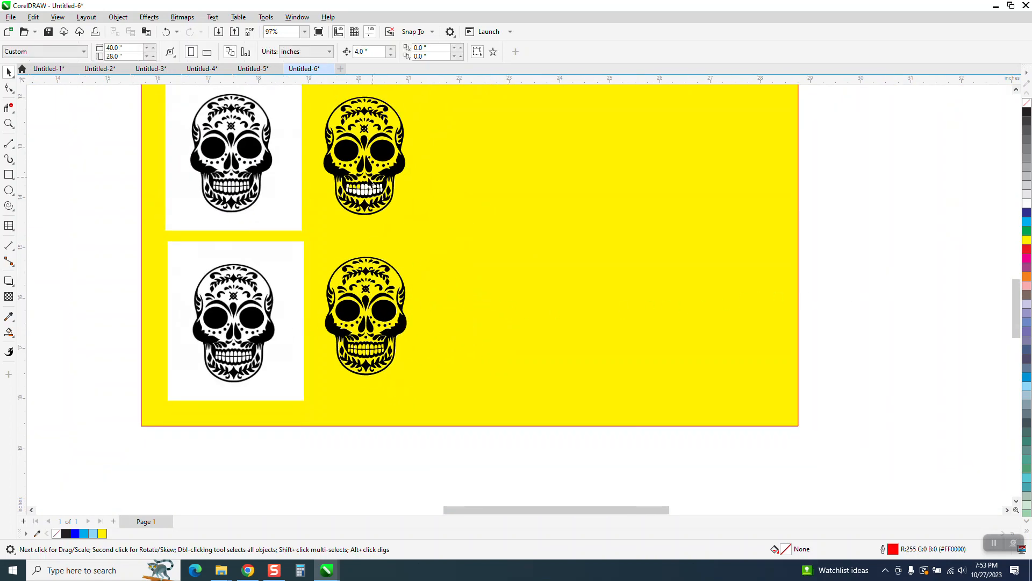
pyautogui.moveTo(334, 209)
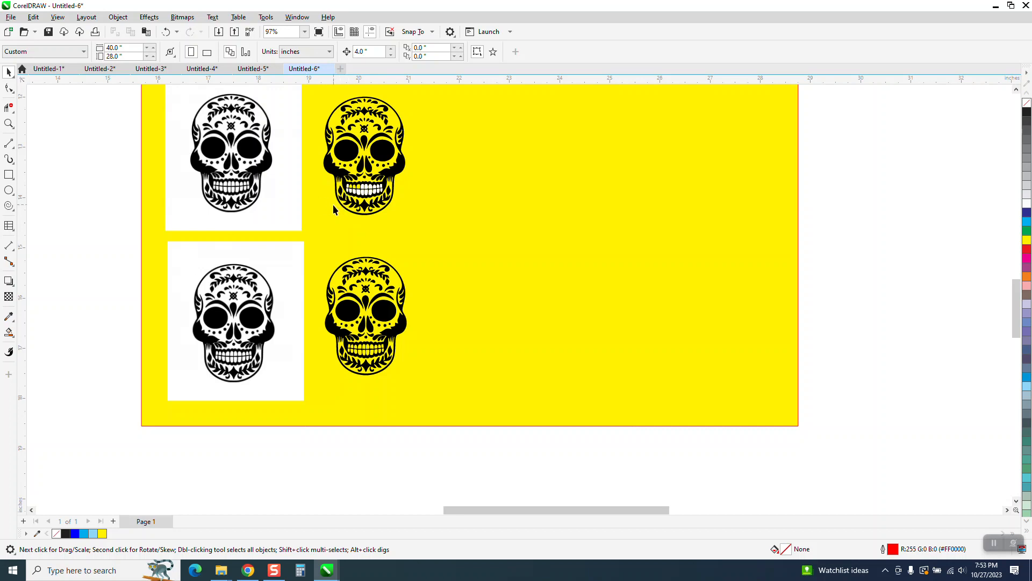
pyautogui.moveTo(372, 288)
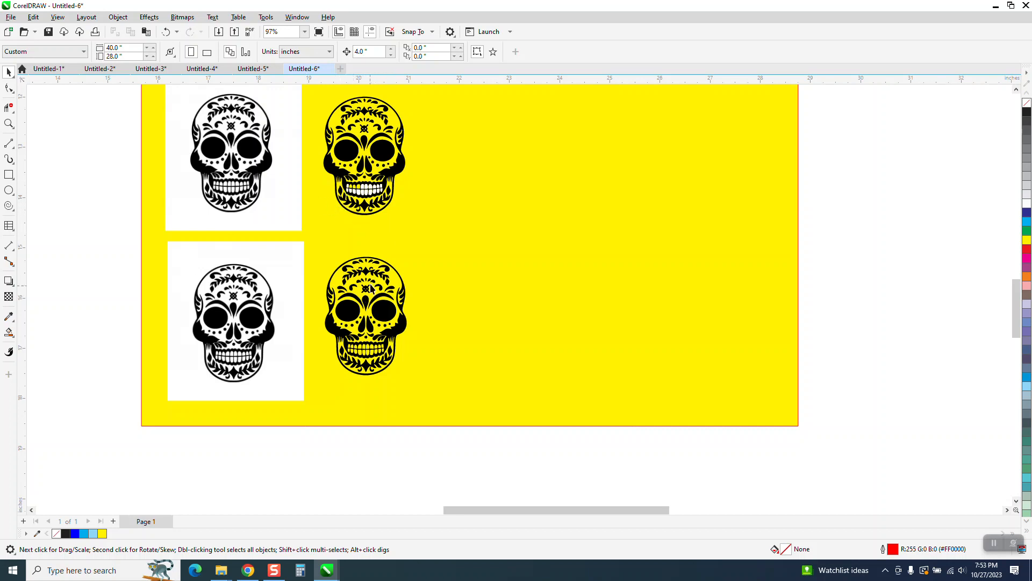
pyautogui.click(9, 123)
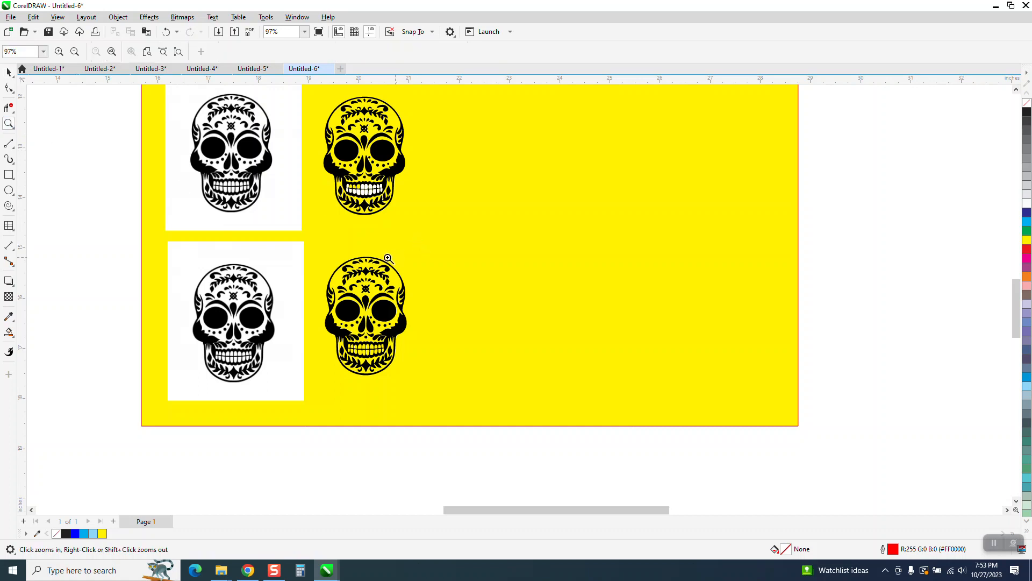